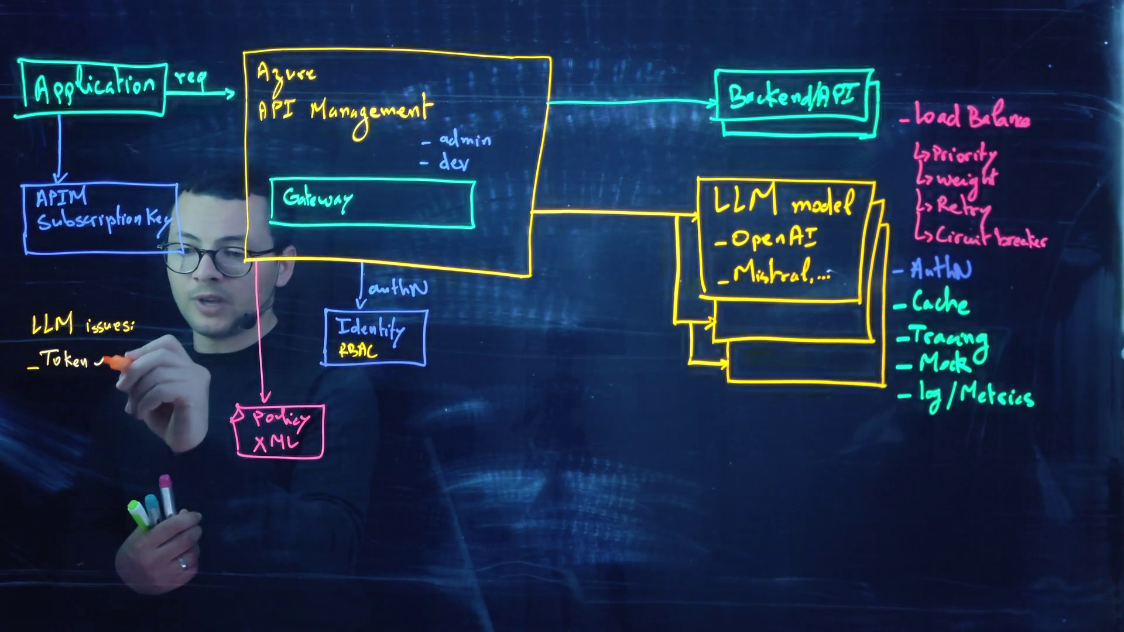
text(limit/model)
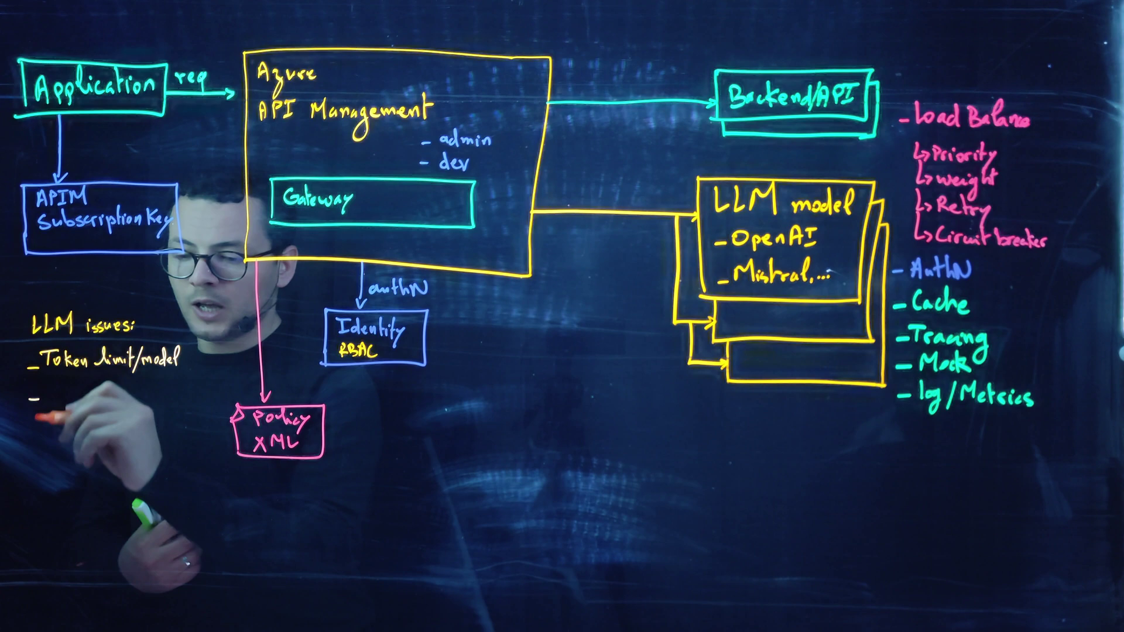